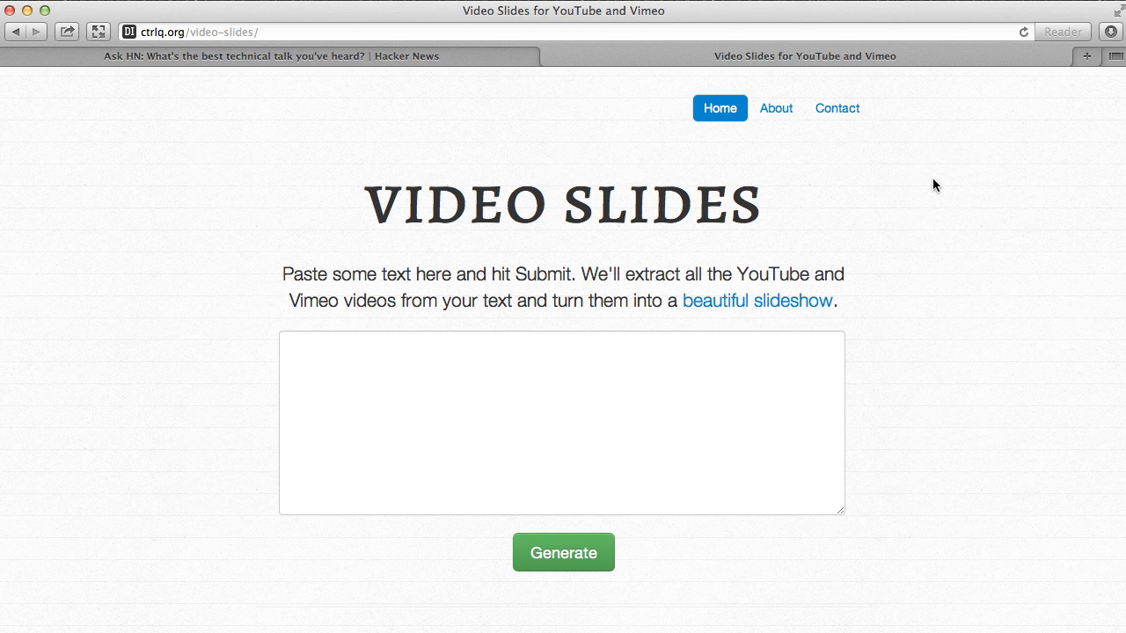
mouse_move(464, 109)
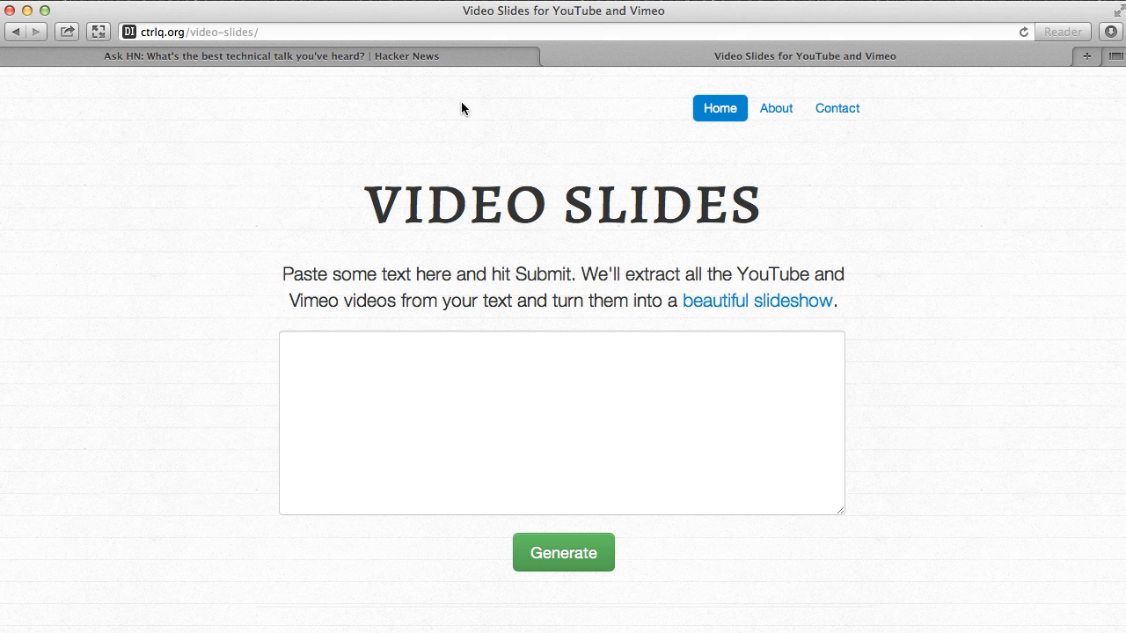
- Copy the whole Hacker News technical-talks thread and return to the Video Slides generator
left_click(273, 55)
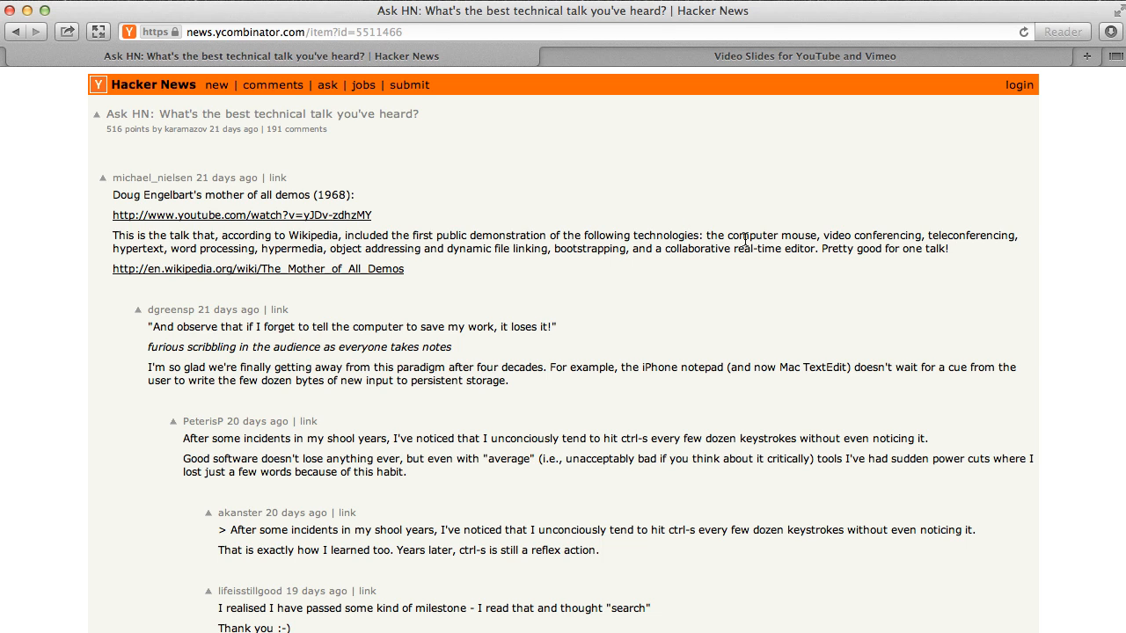
mouse_move(748, 240)
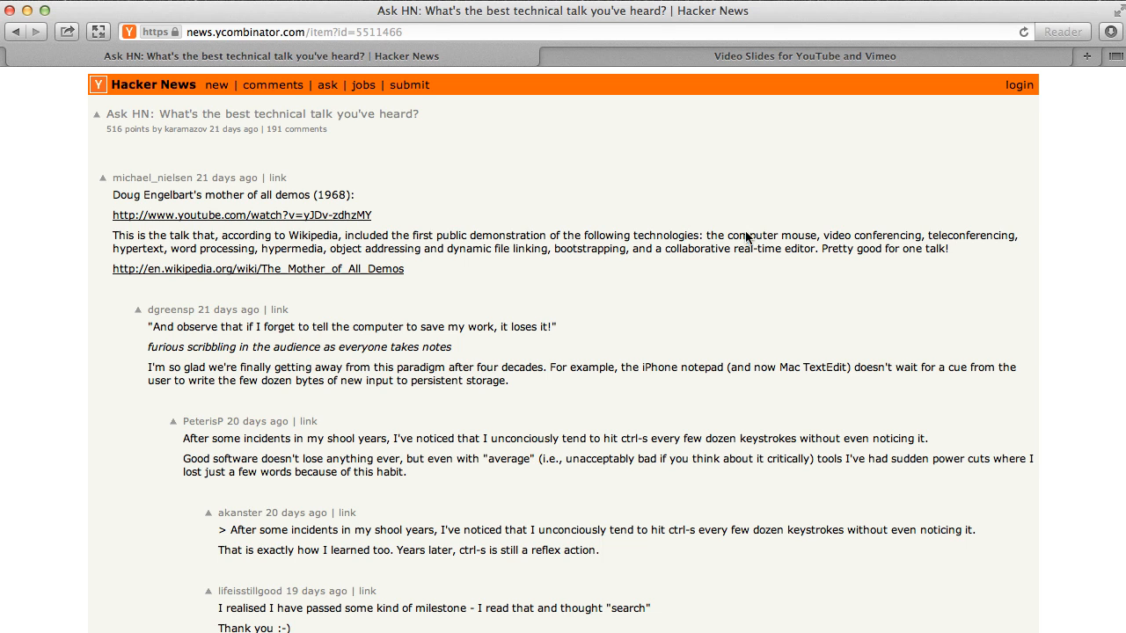
scroll("down", 3)
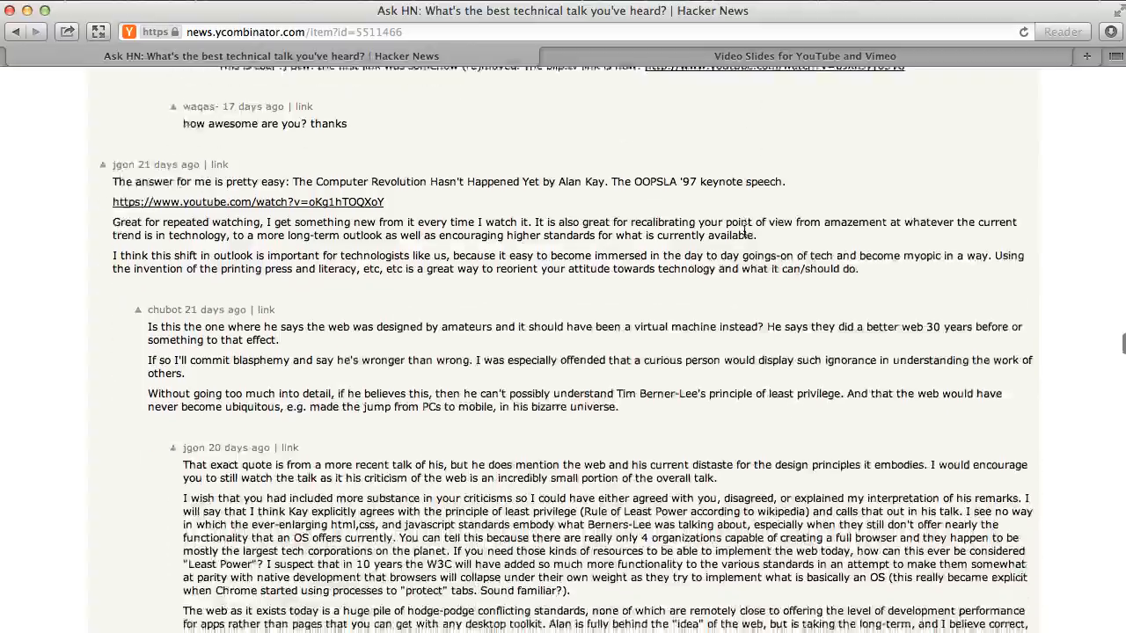
scroll("down", 3)
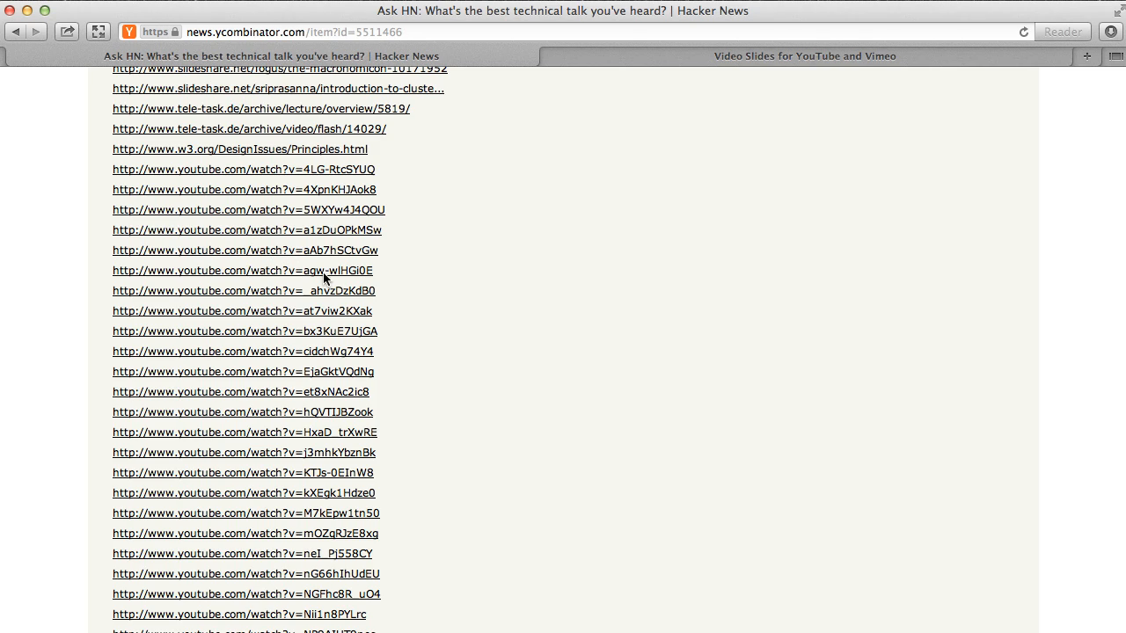
mouse_move(589, 279)
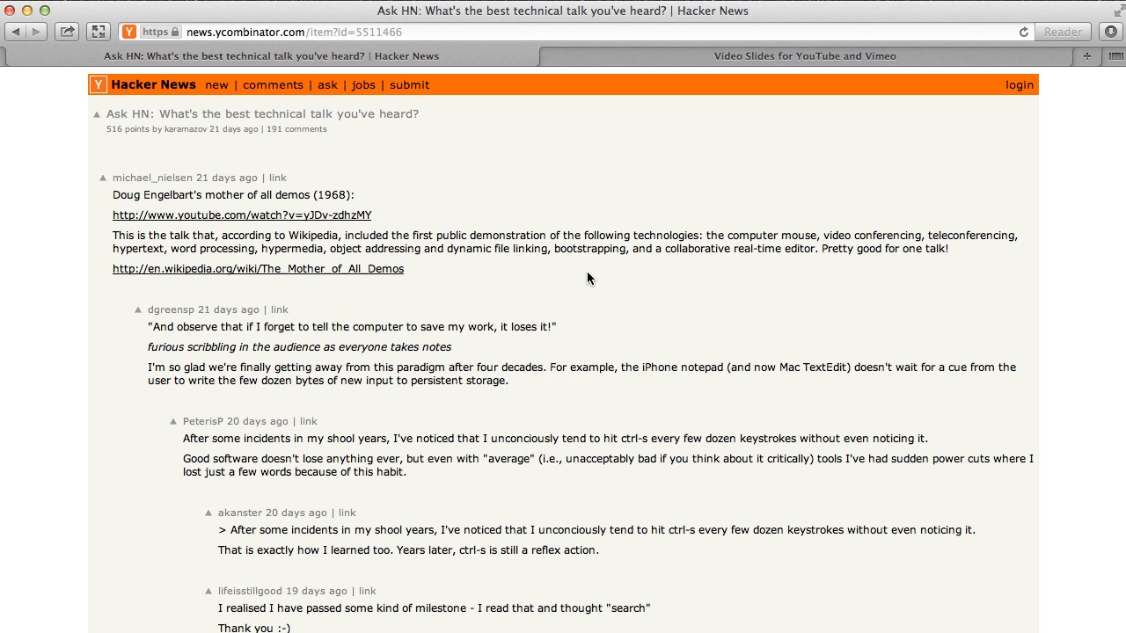
right_click(590, 278)
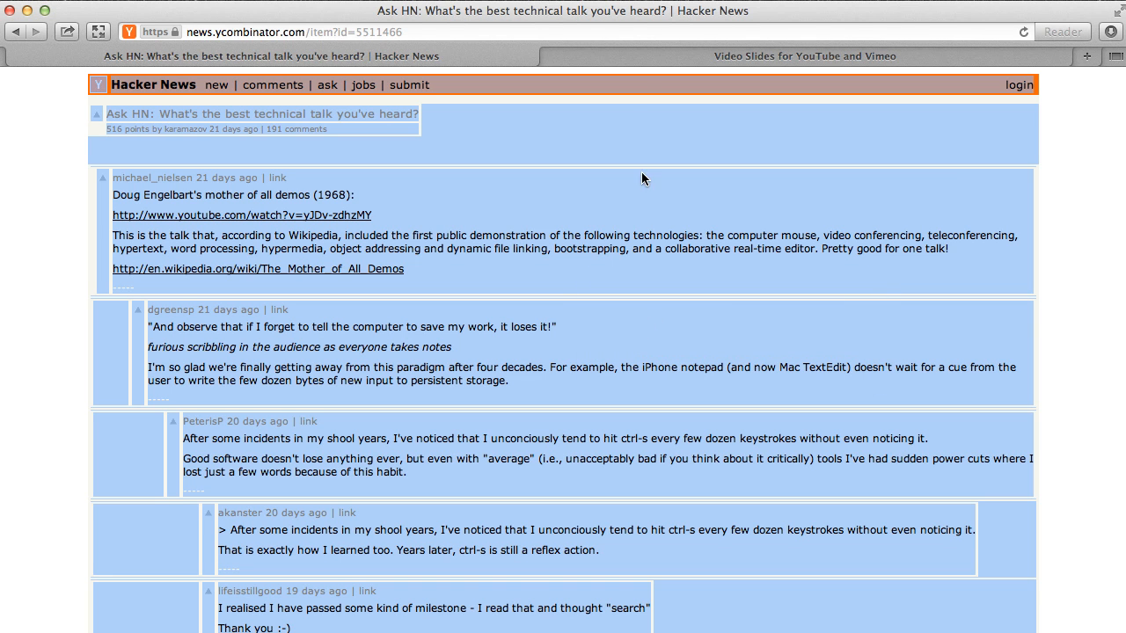
left_click(804, 55)
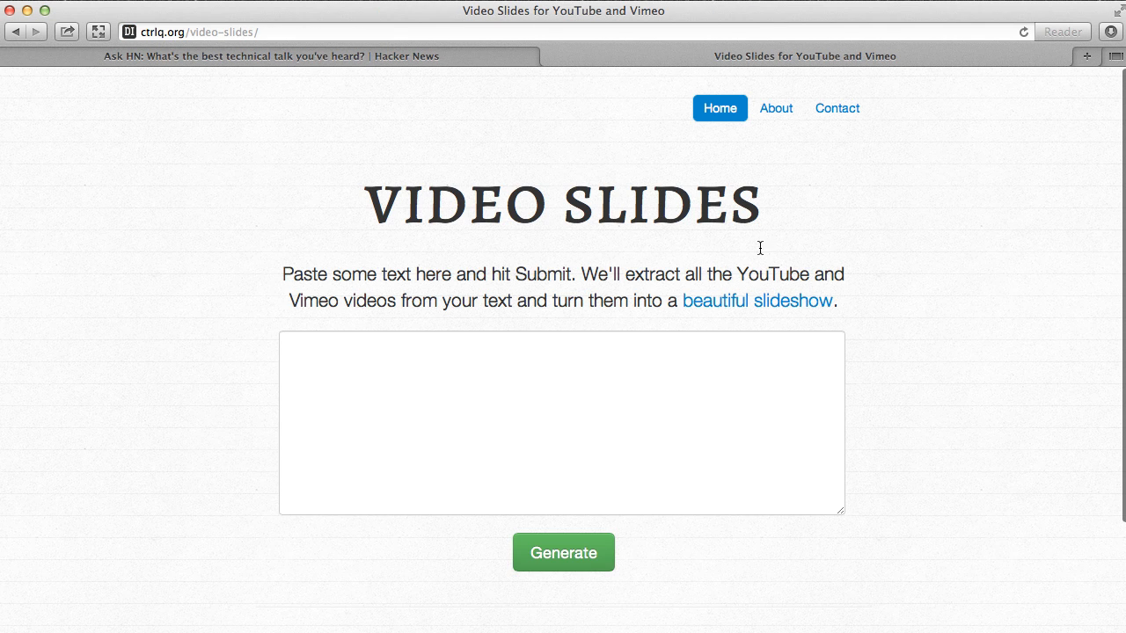
- Paste the copied thread text into the Video Slides input box
right_click(554, 387)
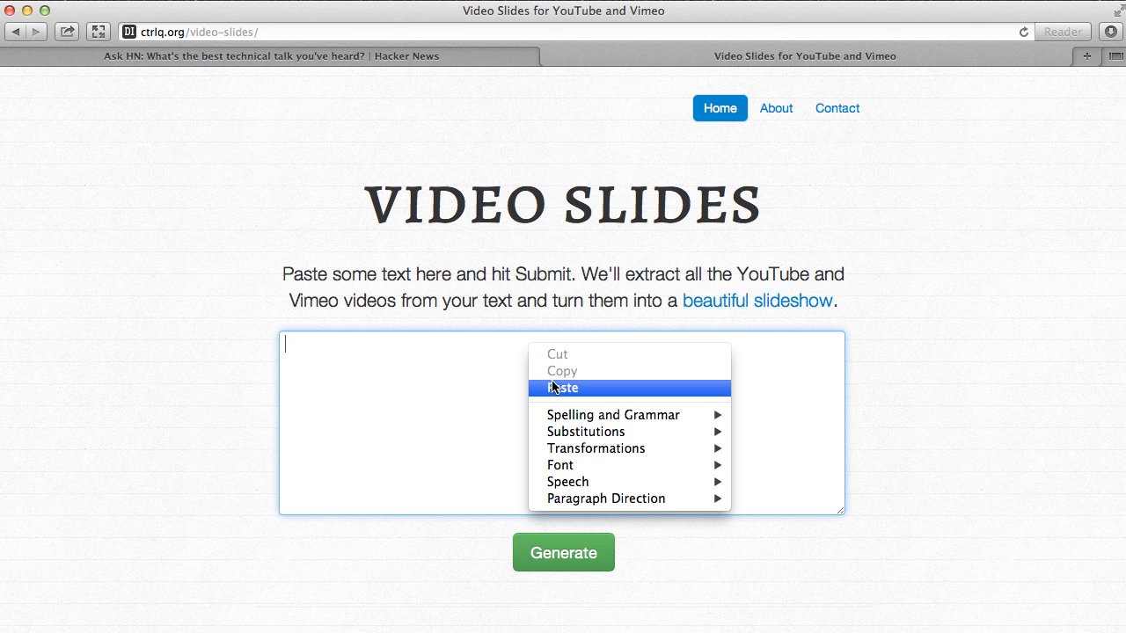
left_click(562, 388)
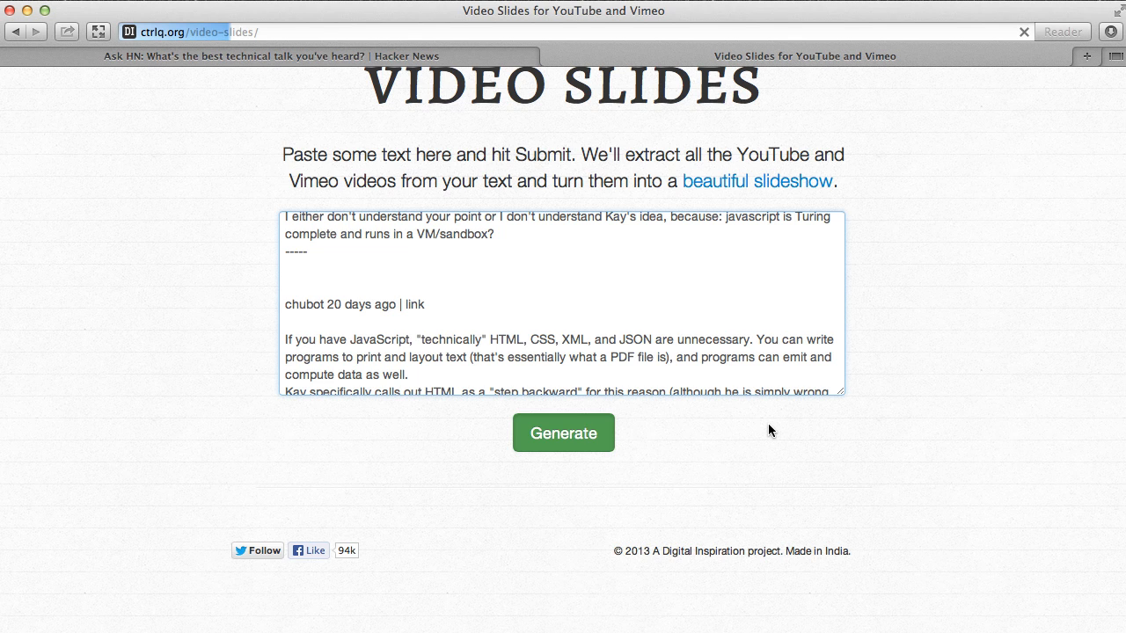
- Generate the slideshow and follow the success link to open it in a new tab
left_click(563, 433)
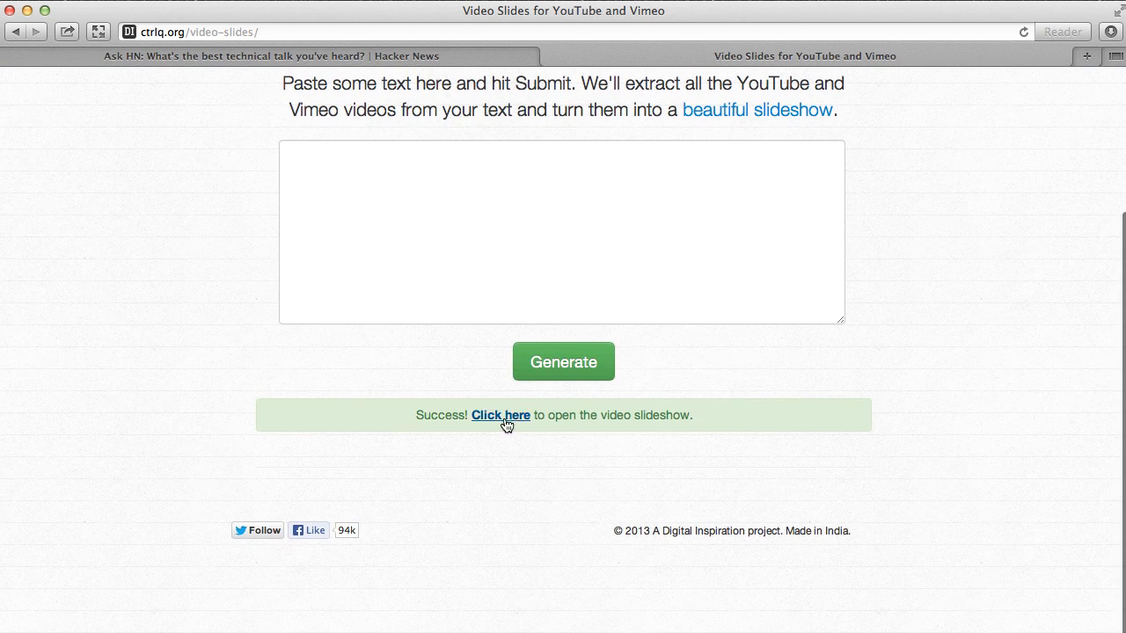
left_click(500, 416)
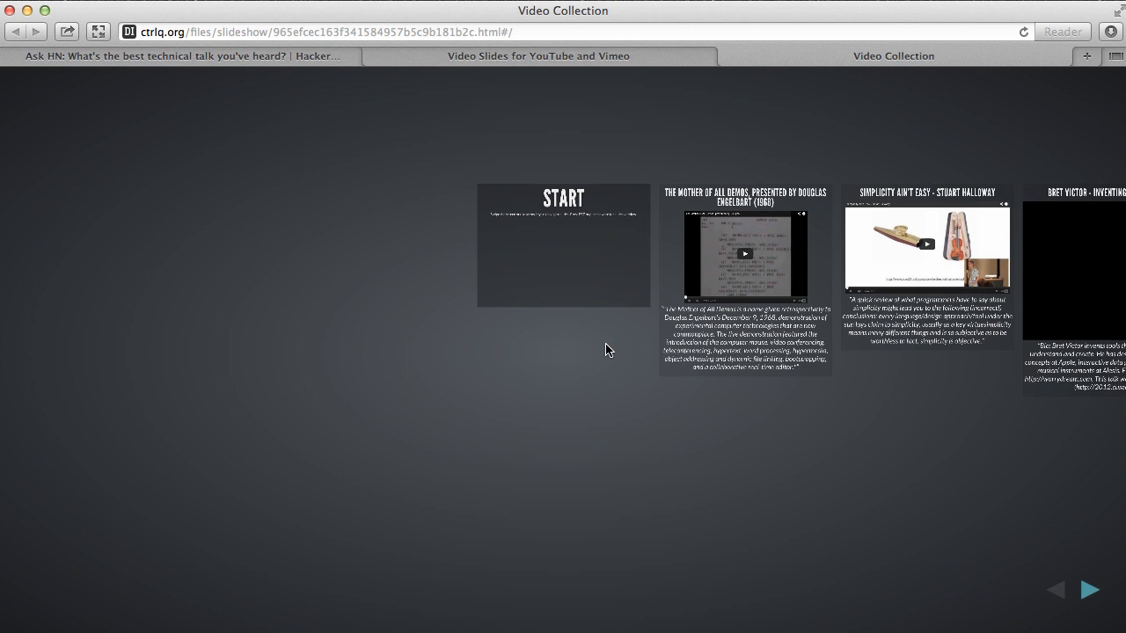
- Zoom into the Mother of All Demos slide and advance through the next two talk slides
left_click(562, 245)
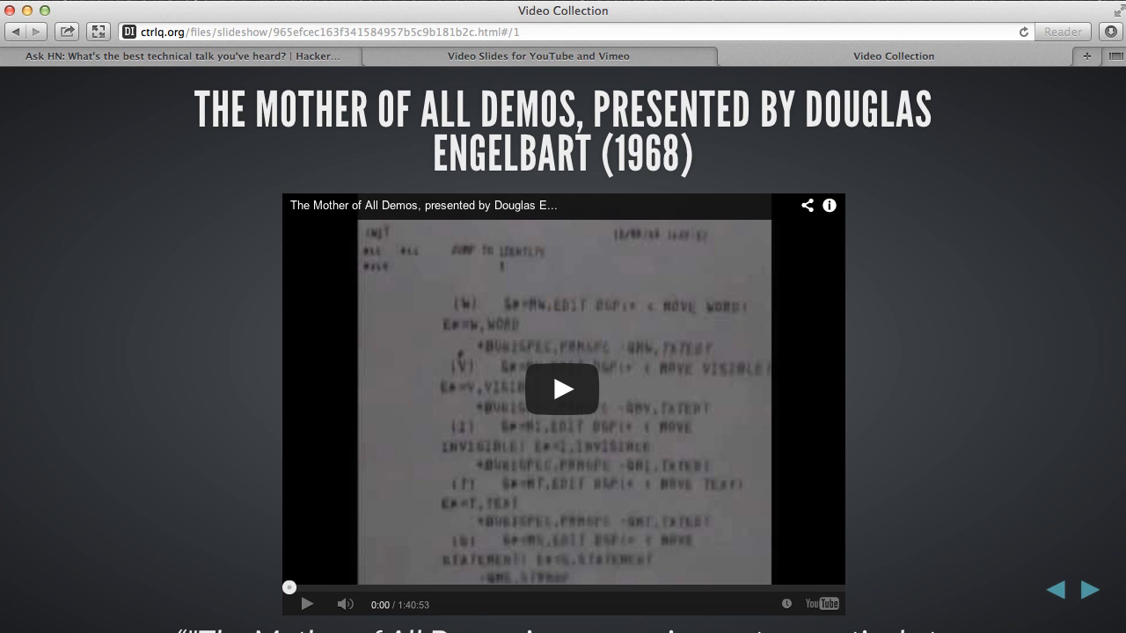
left_click(1090, 589)
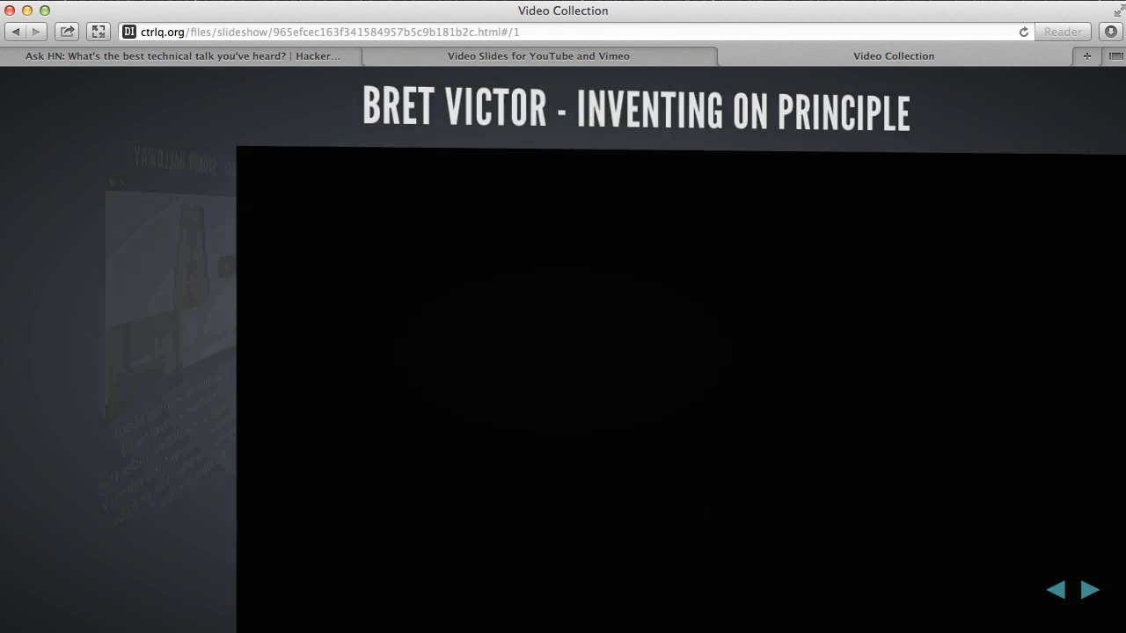
left_click(1089, 589)
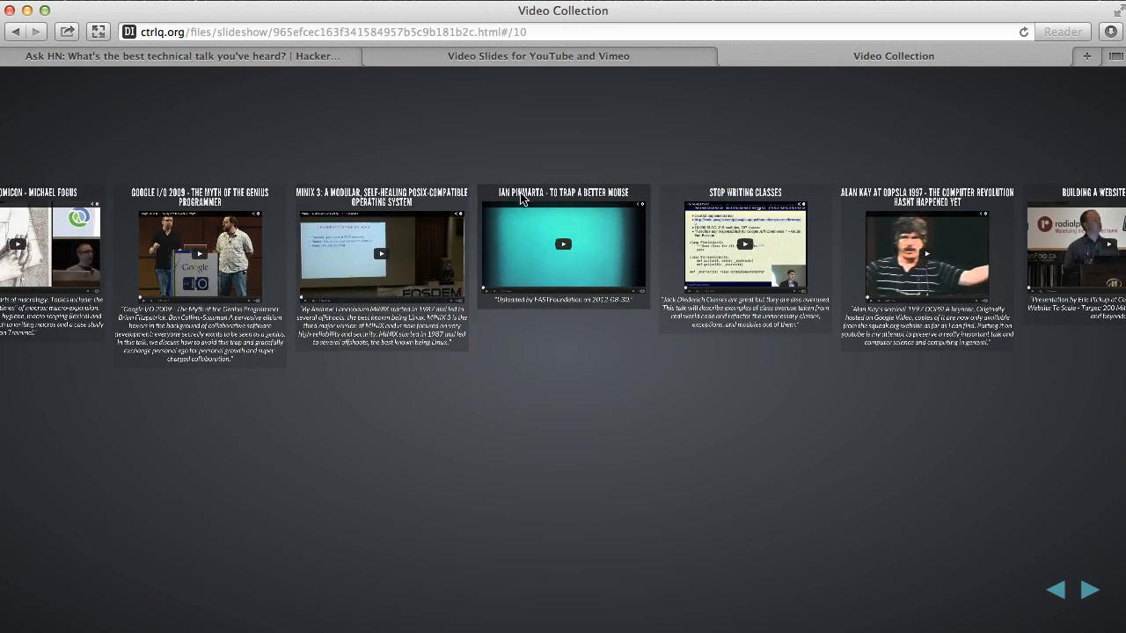
- Leave the slide overview and return to the Video Slides generator tab
left_click(538, 55)
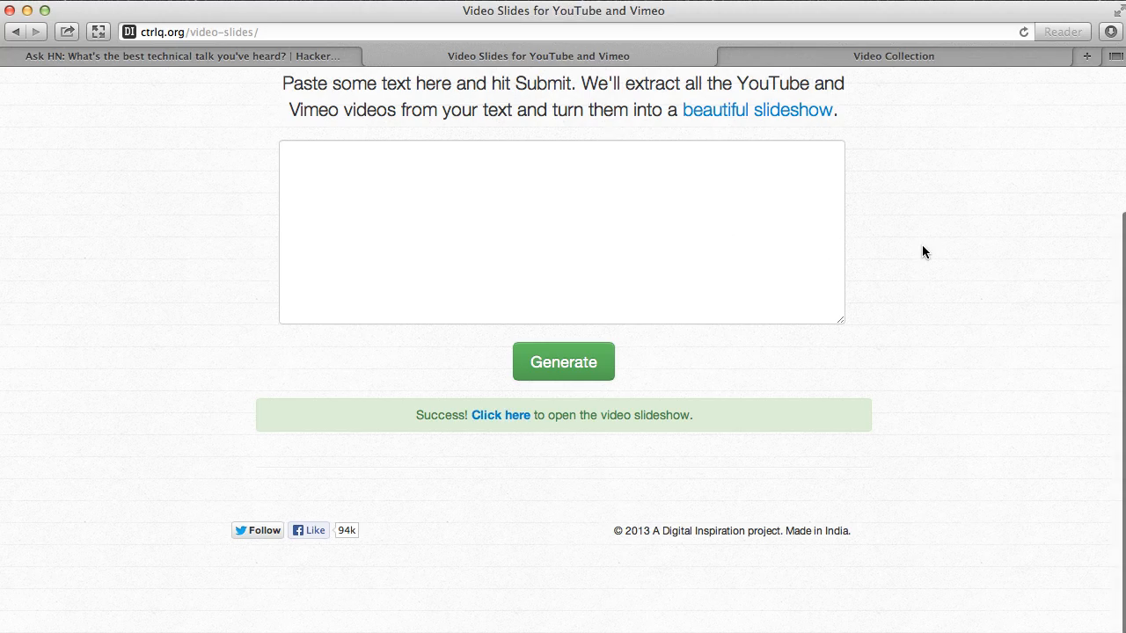